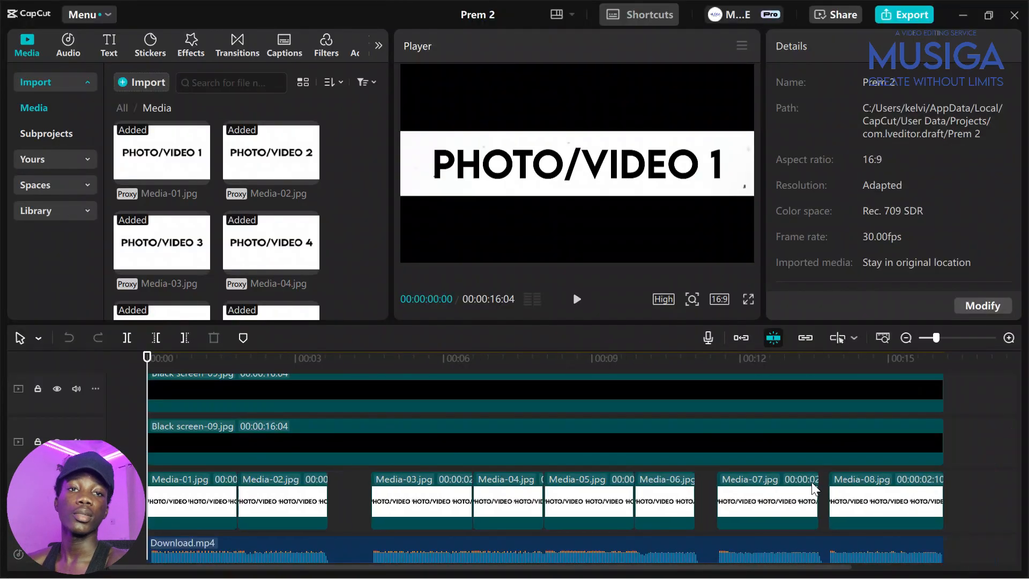
mouse_move(744, 486)
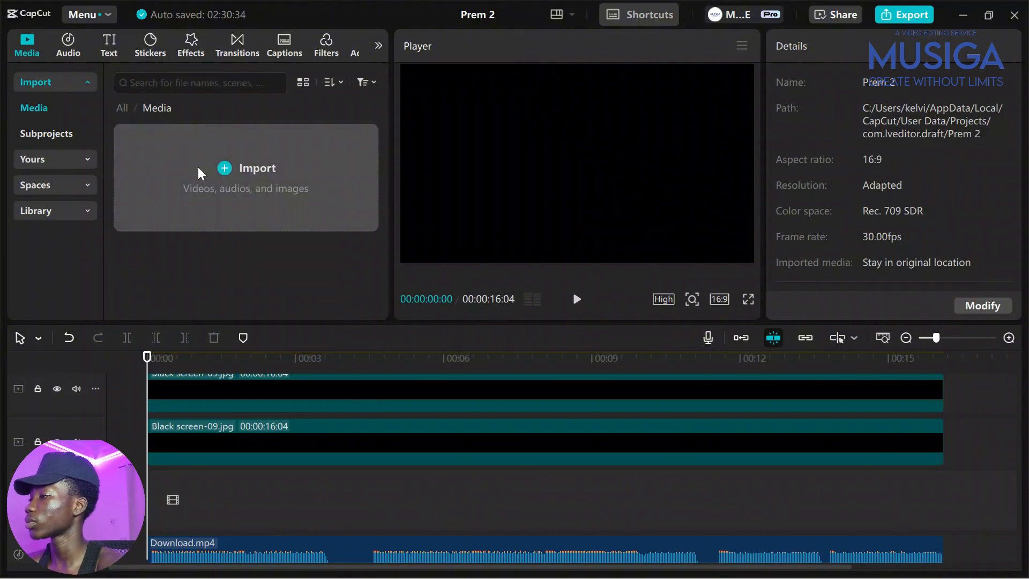
Open the import file browser on the project's media folder
left_click(224, 167)
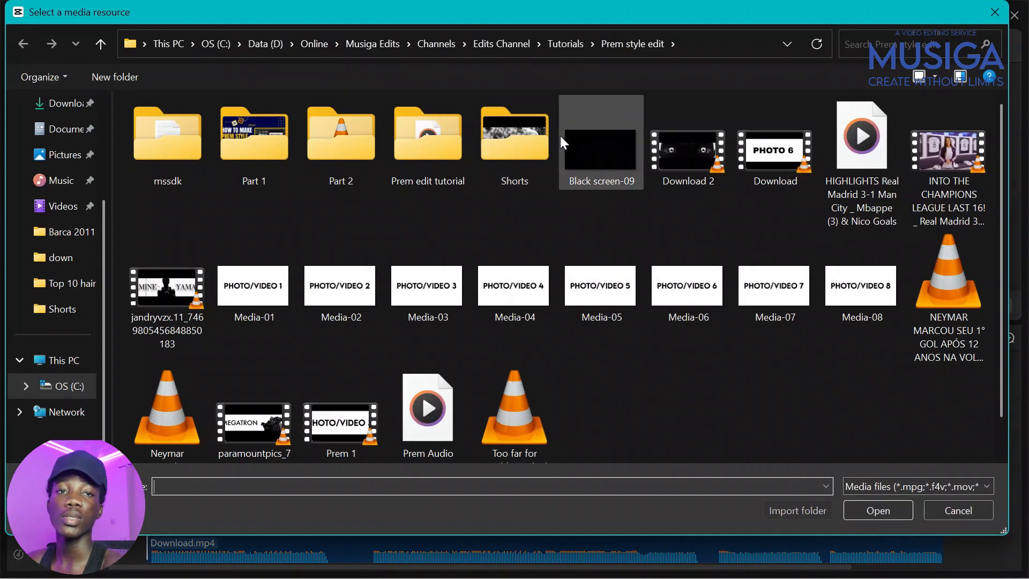
mouse_move(574, 152)
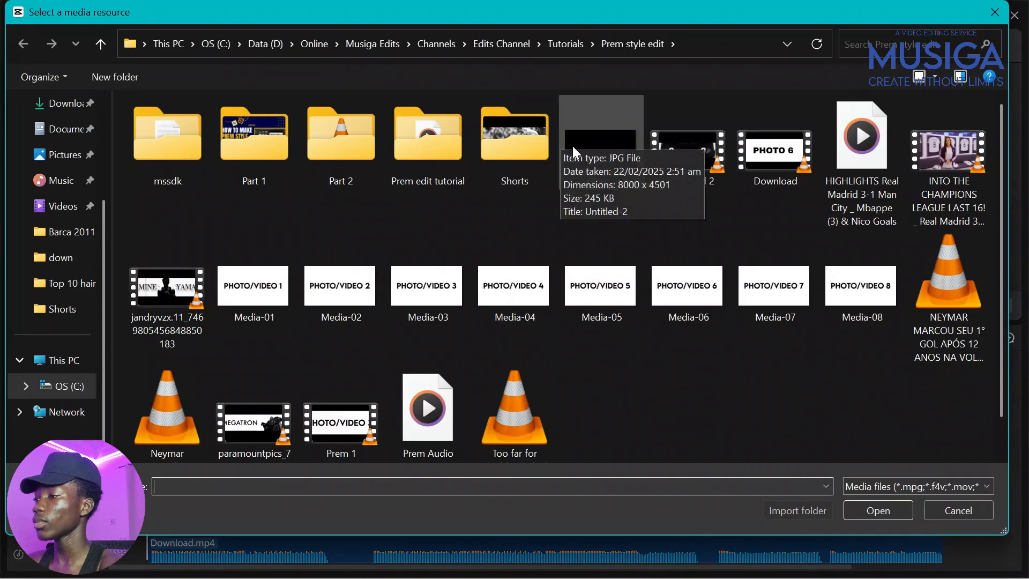
mouse_move(808, 341)
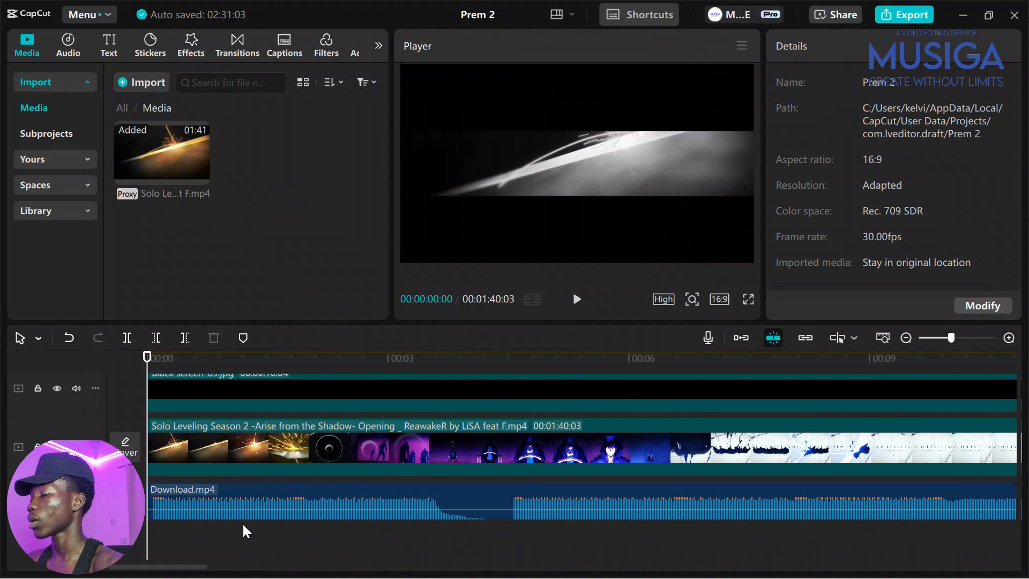
Play the timeline and split the Solo Leveling clip at the beats, leaving a gap near 00:04
left_click(577, 299)
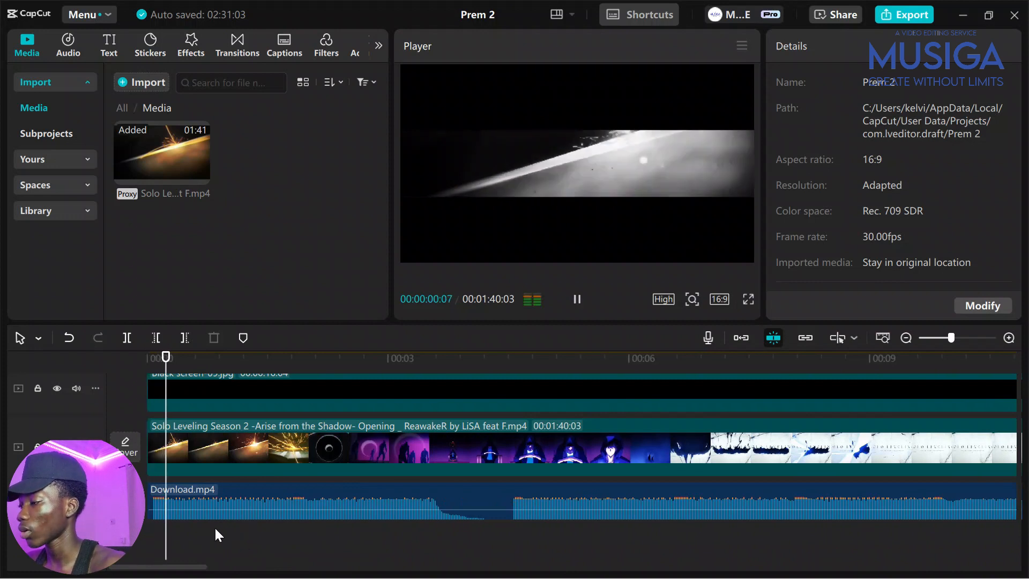
left_click(281, 356)
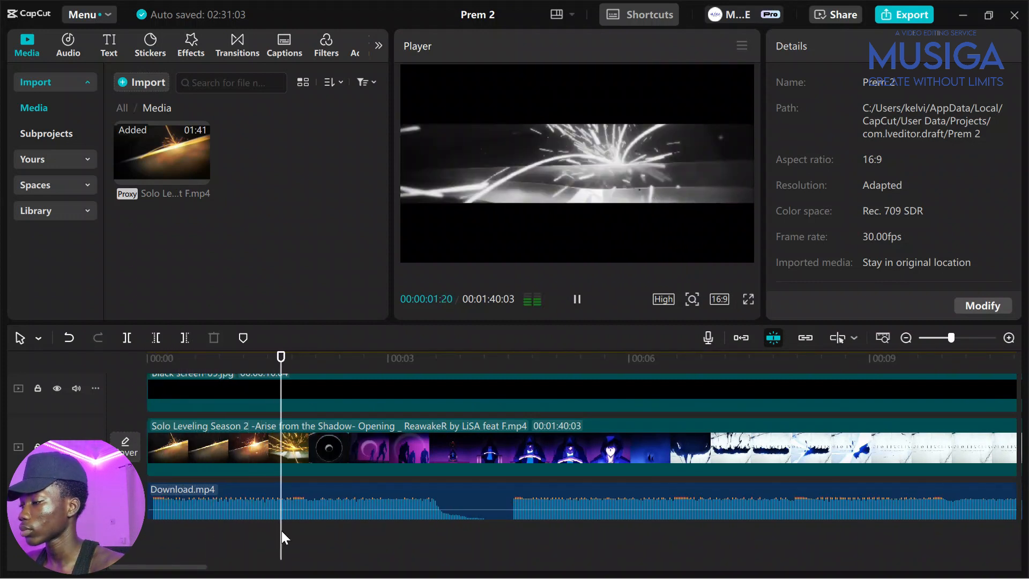
left_click(126, 338)
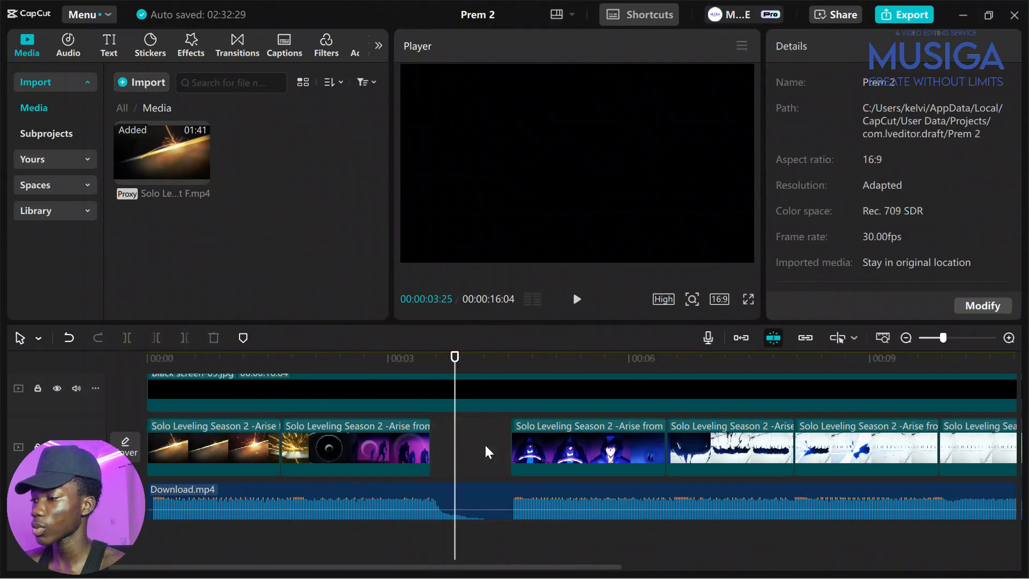
Lay the BW 3 black-and-white effect over the whole edit and hide the black-screen track
scroll("right", 3)
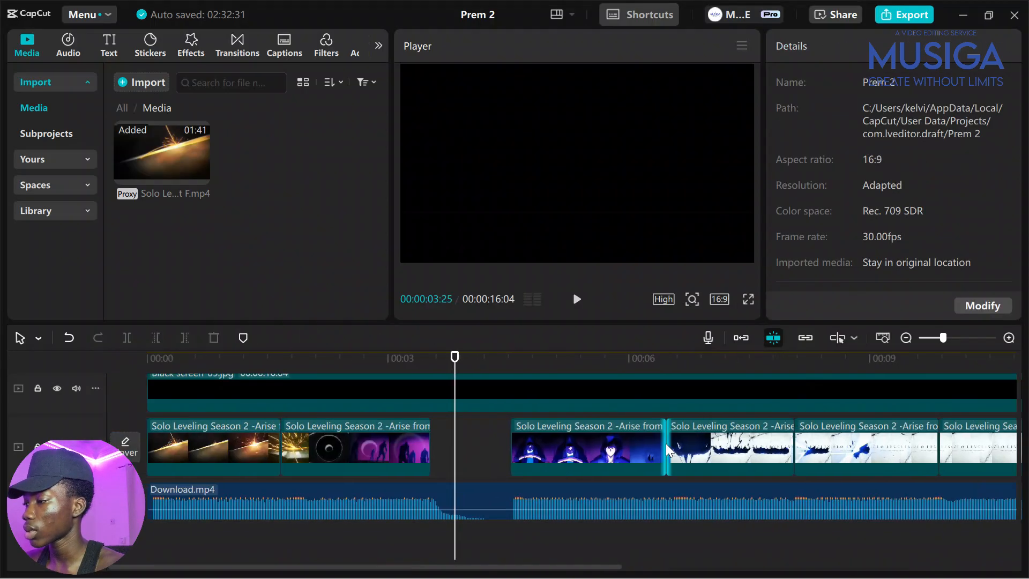
left_click(576, 299)
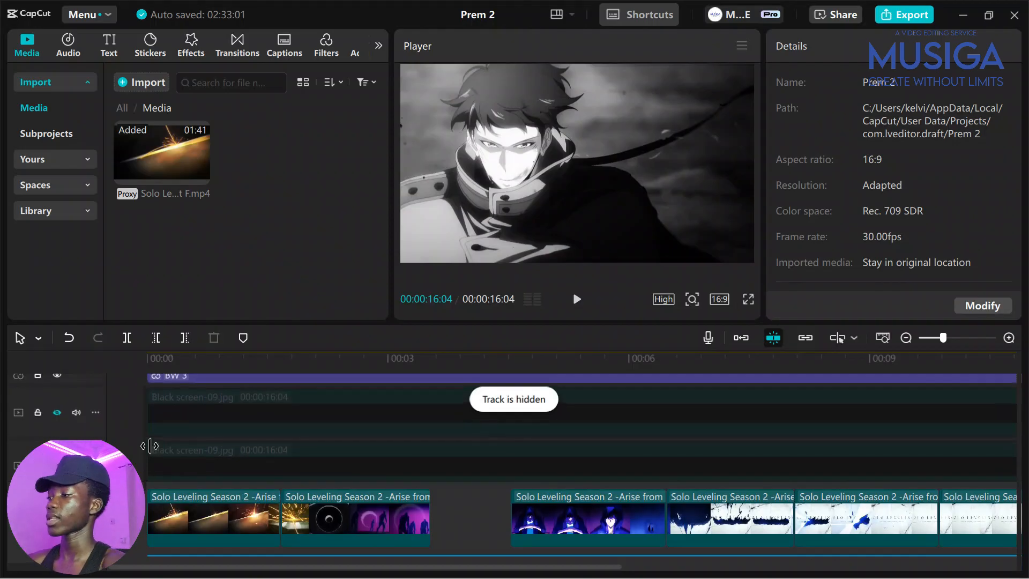
Hide the BW 3 effect layer so the edit previews in full color again
left_click(57, 379)
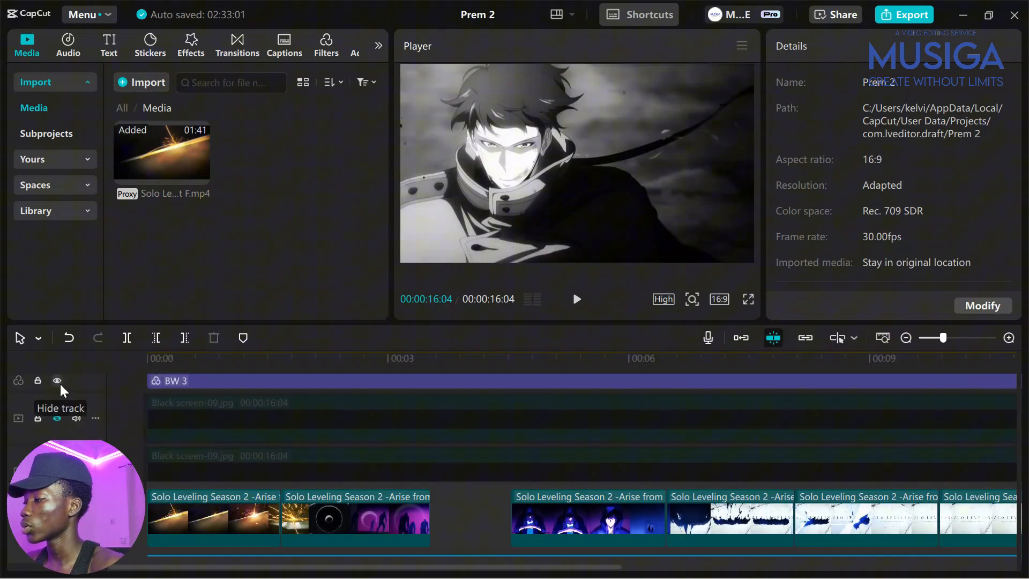
left_click(57, 381)
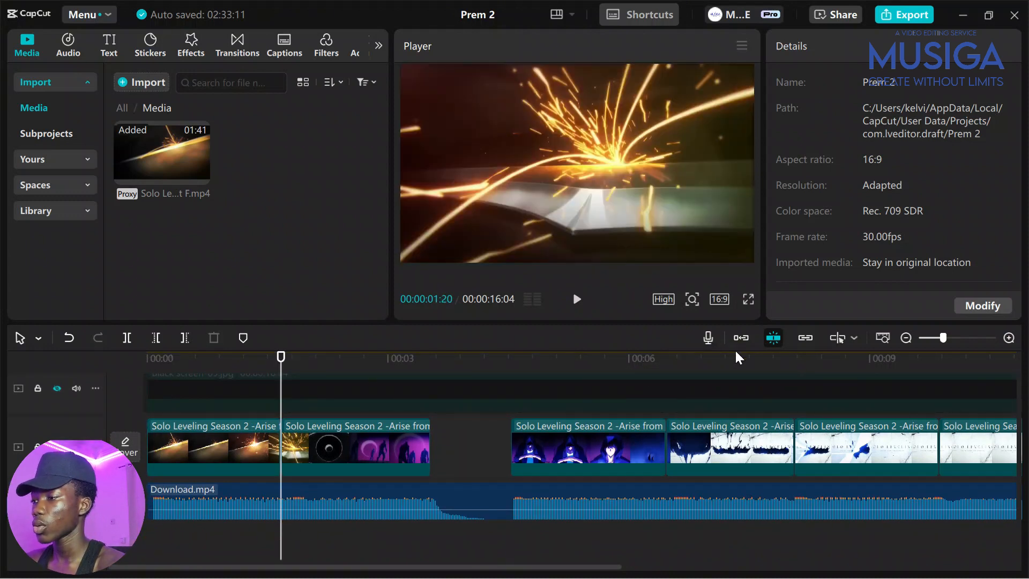
mouse_move(741, 338)
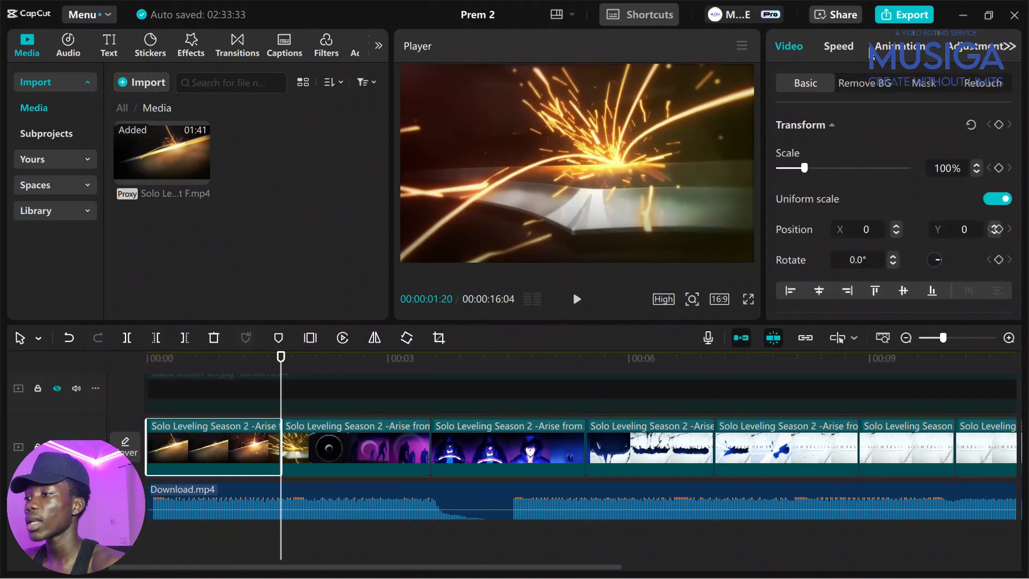
Step the first clip's speed down through 0.8x and 0.7x to 0.6x
left_click(838, 46)
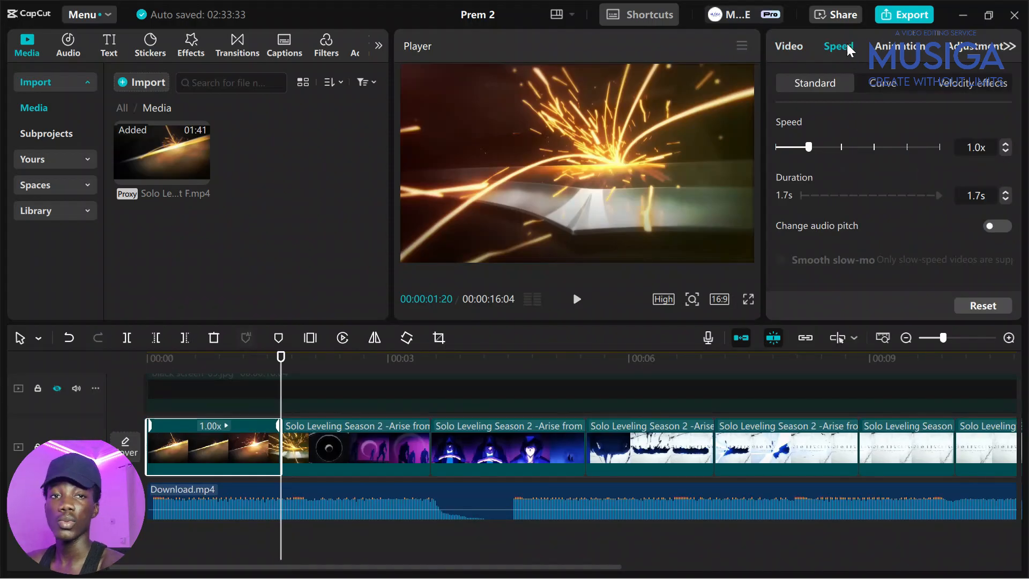
left_click(558, 15)
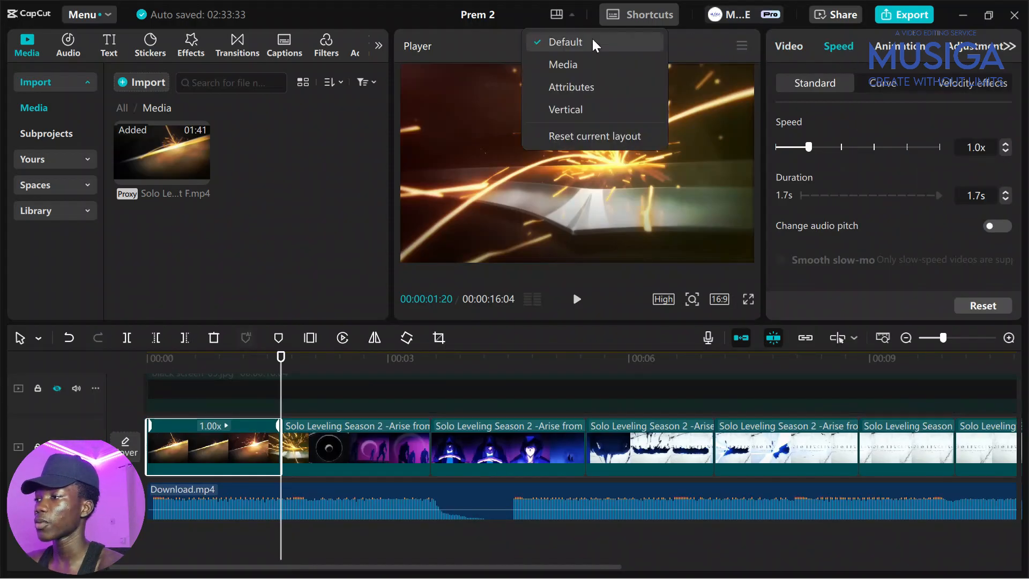
left_click(564, 42)
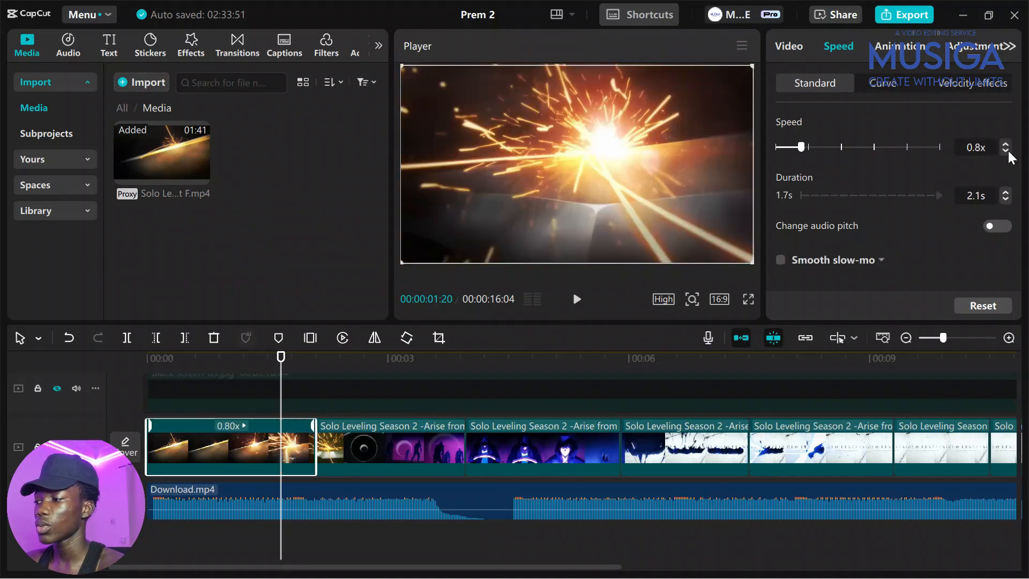
left_click(1005, 144)
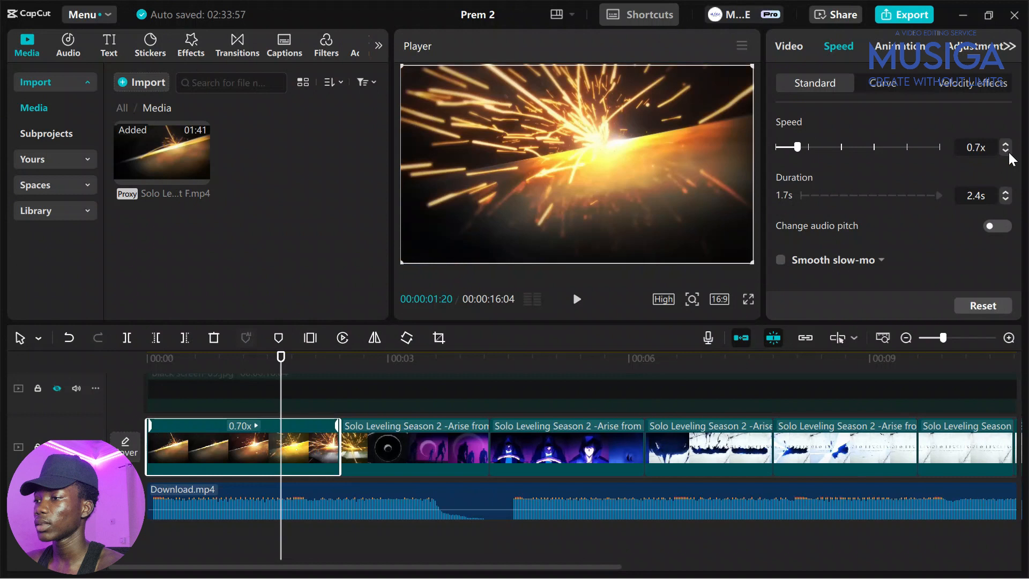
left_click(1005, 150)
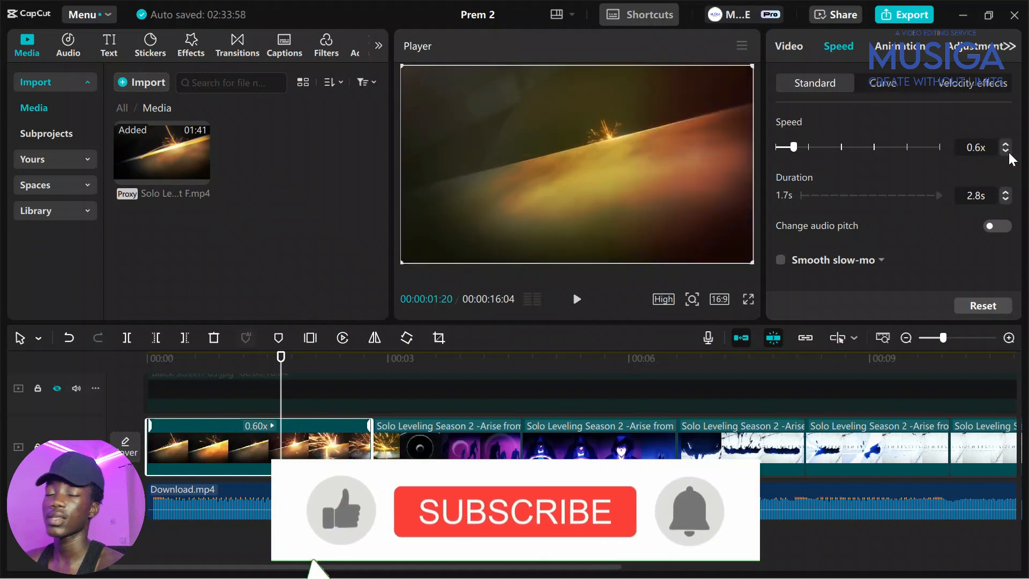
Set the remaining Solo Leveling clips to 0.6x speed one after another
left_click(514, 512)
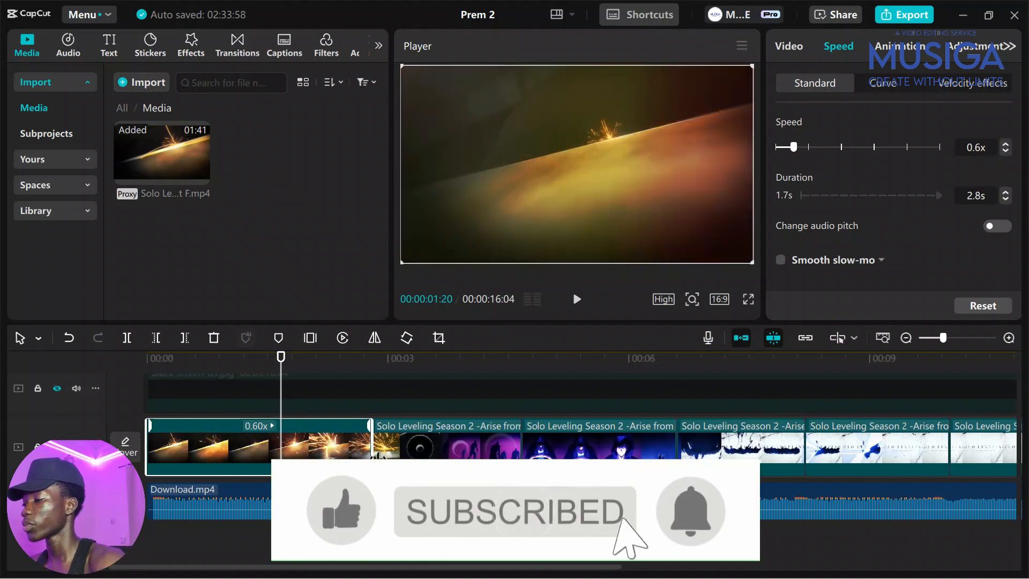
left_click(1005, 144)
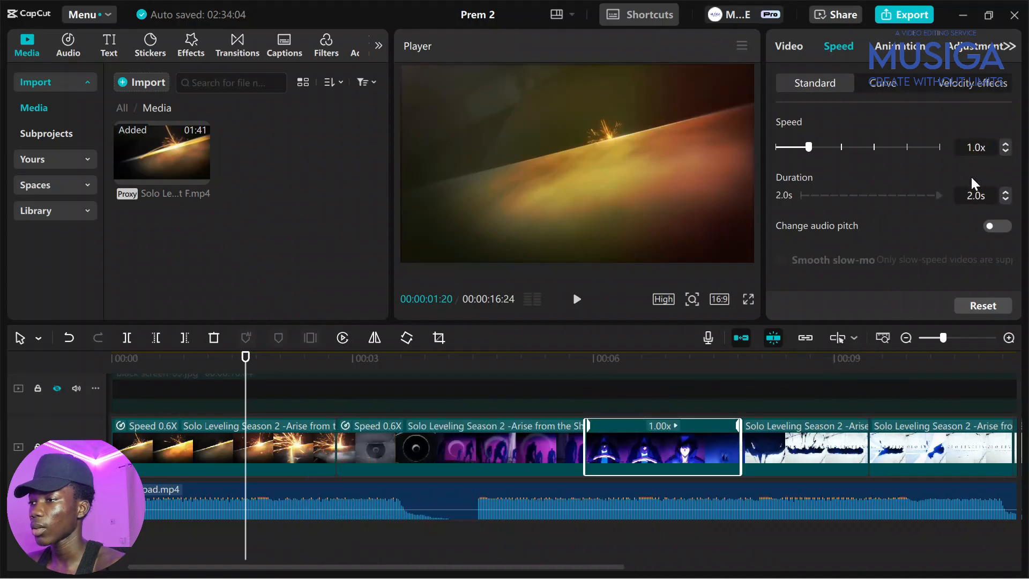
left_click_drag(810, 147, 792, 147)
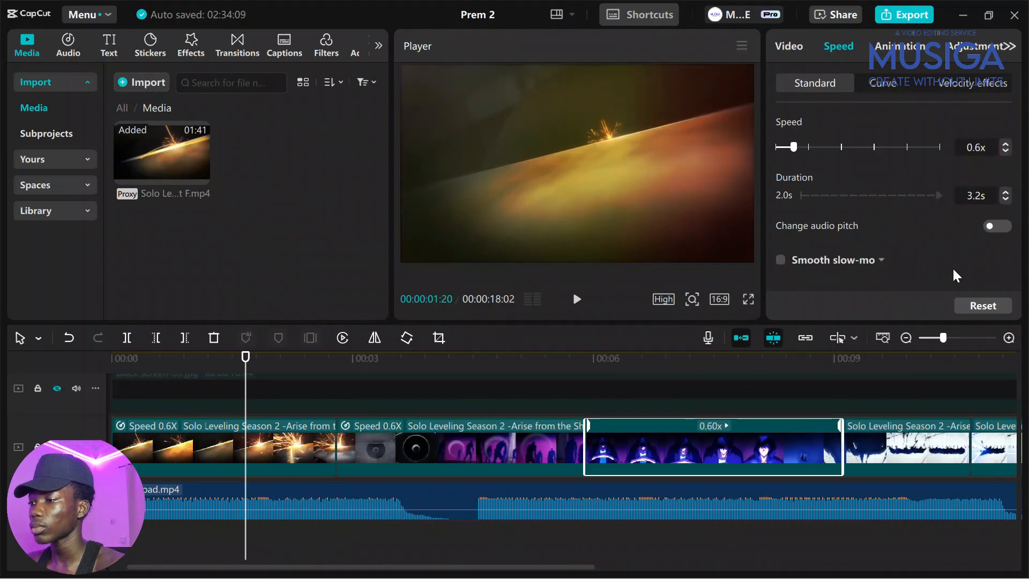
left_click(1005, 143)
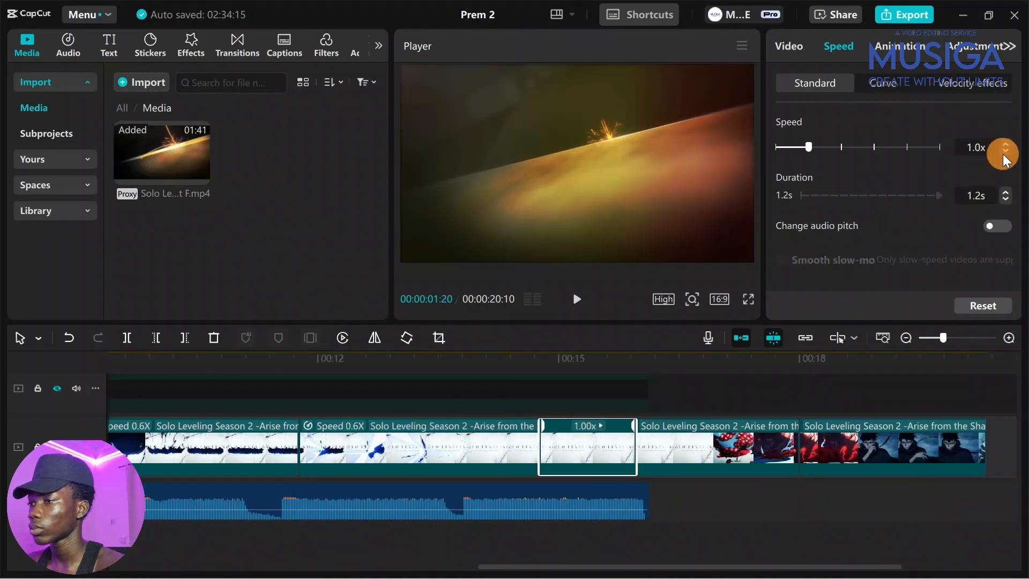
left_click(1006, 154)
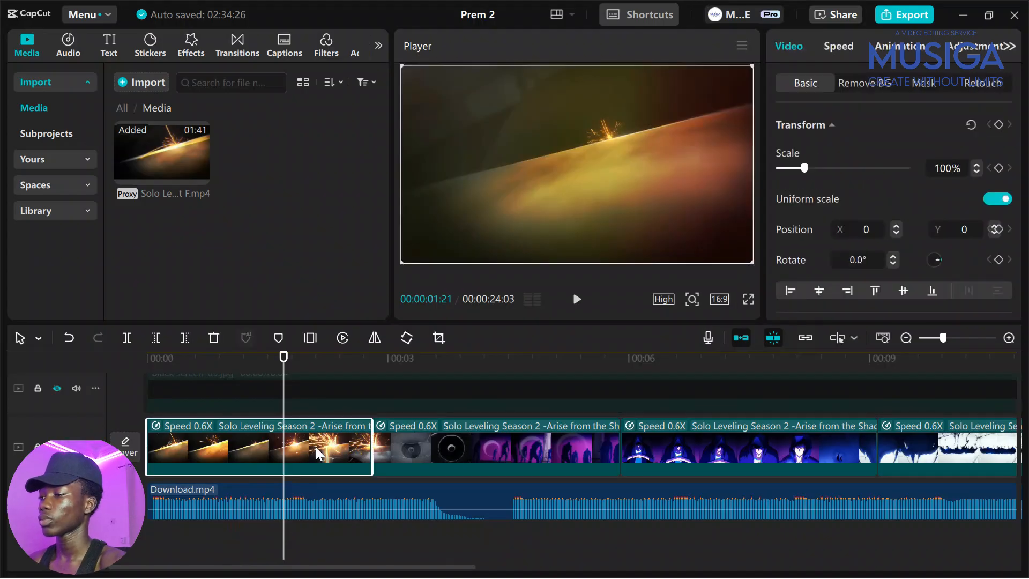
Enable Smooth slow-mo on the first and second slowed clips
left_click(838, 46)
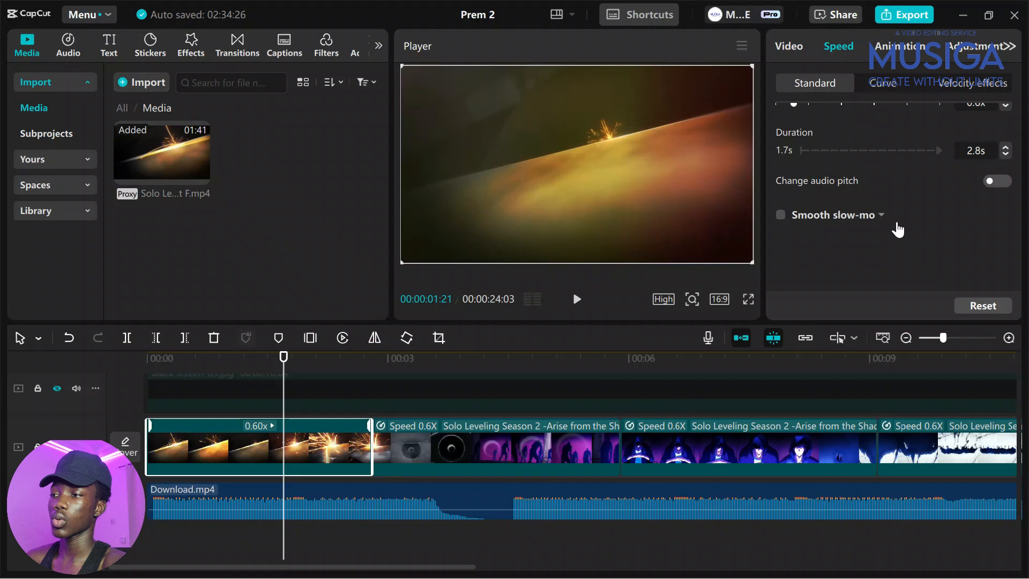
left_click(880, 215)
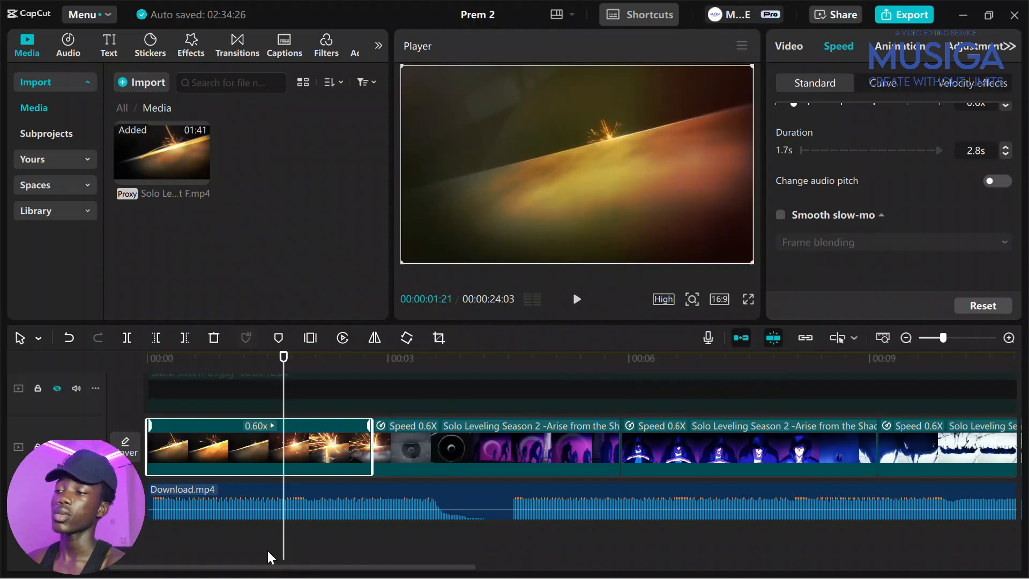
mouse_move(268, 285)
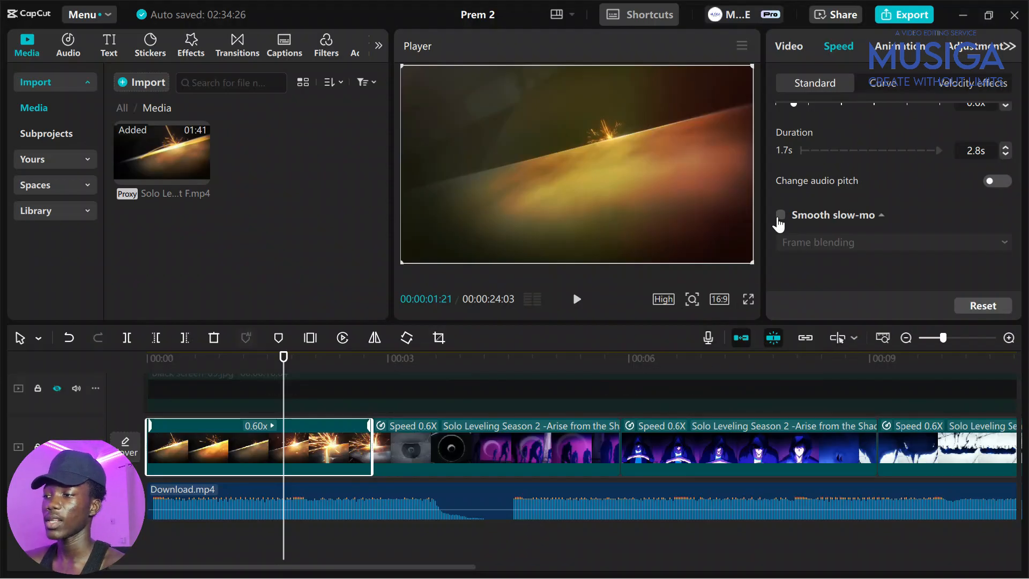
left_click(780, 214)
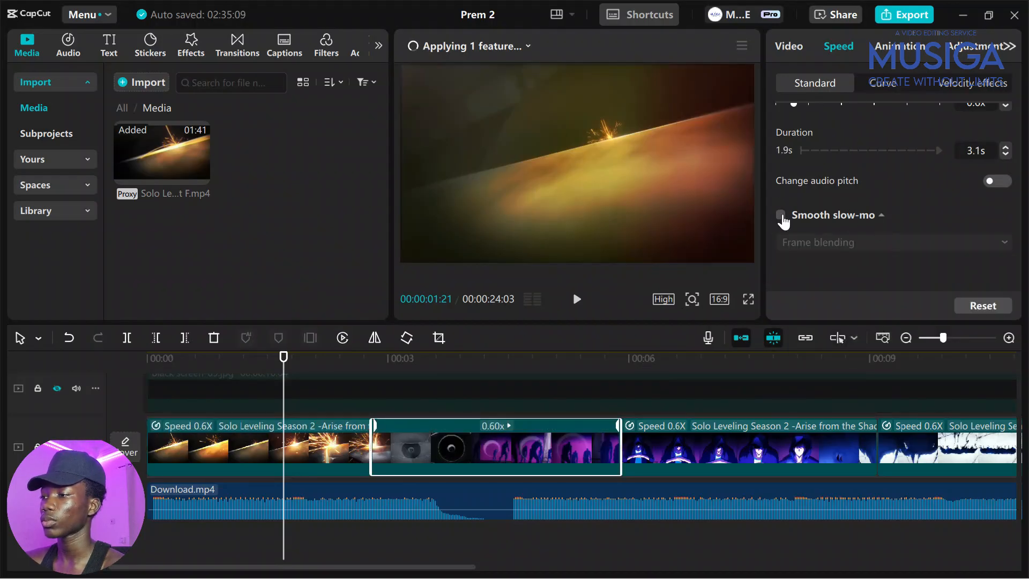
left_click(780, 214)
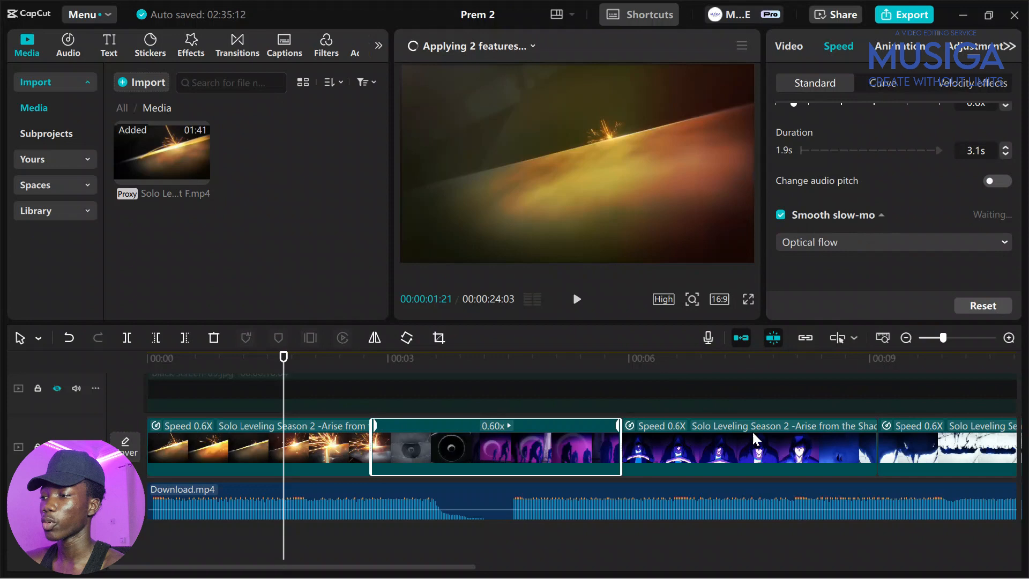
Enable Smooth slow-mo with Frame blending on the following clips
left_click(894, 242)
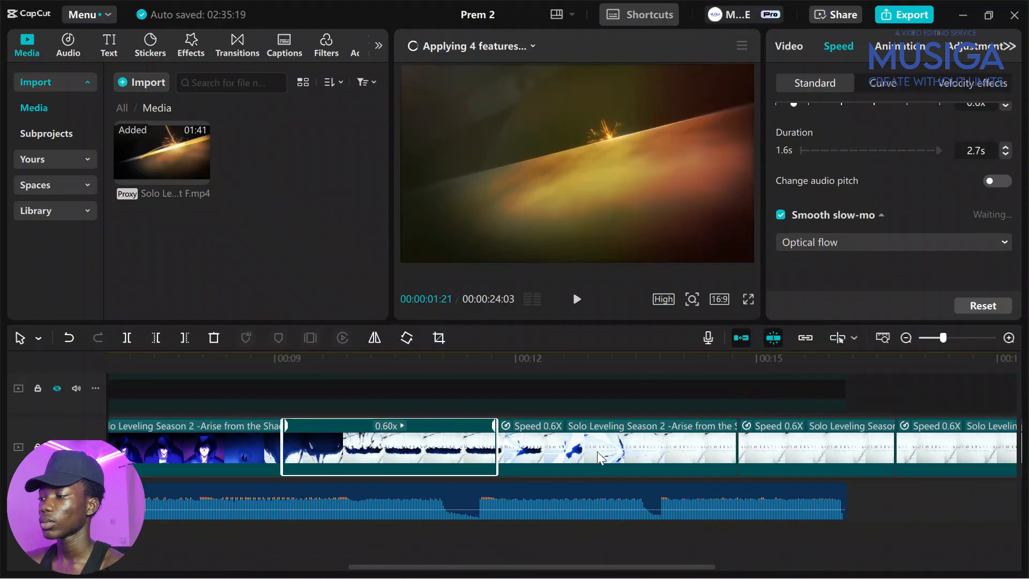
left_click(893, 242)
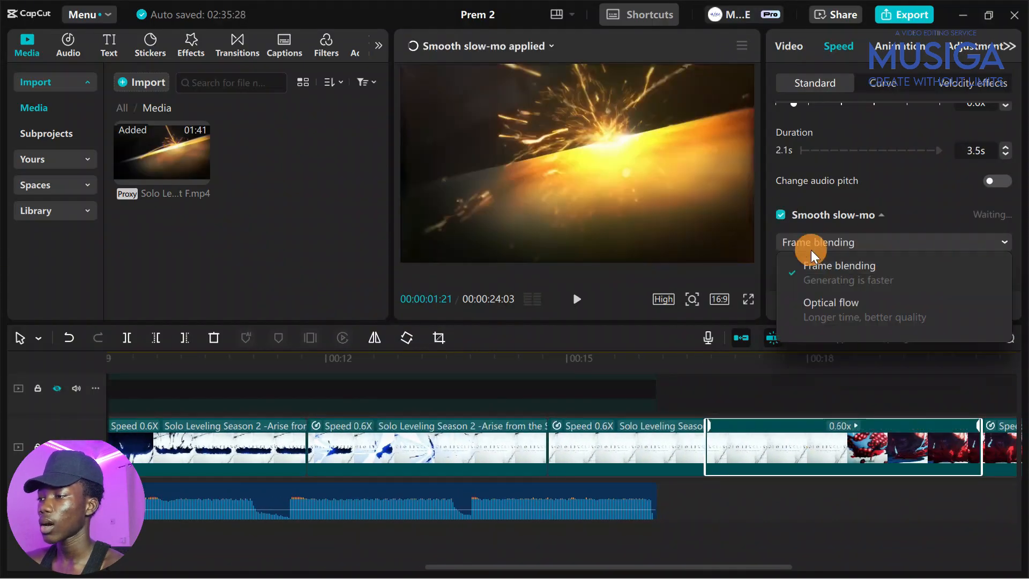
left_click(830, 302)
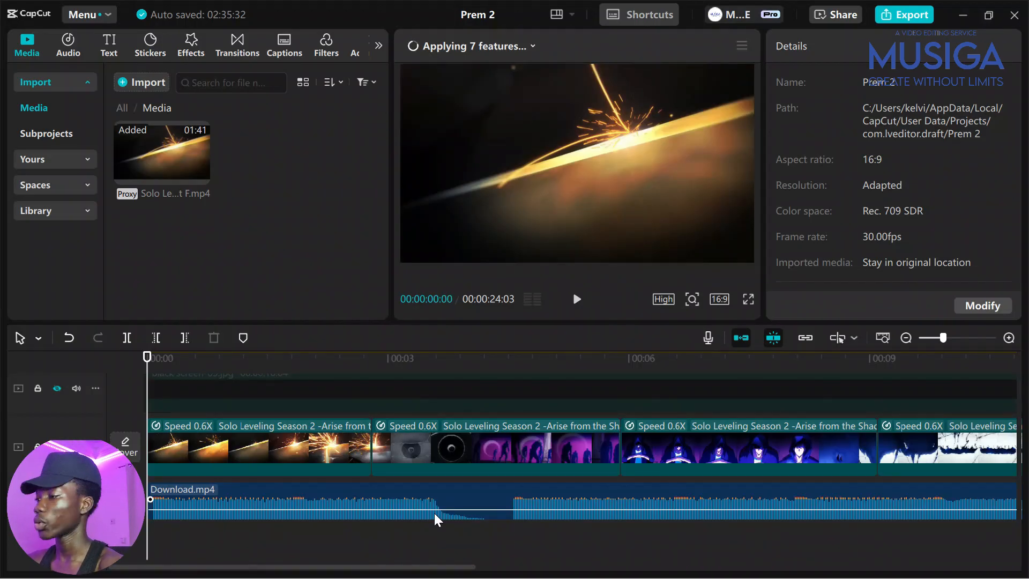
Pick the second (purple) clip and start replacing it with the white title footage
left_click(576, 298)
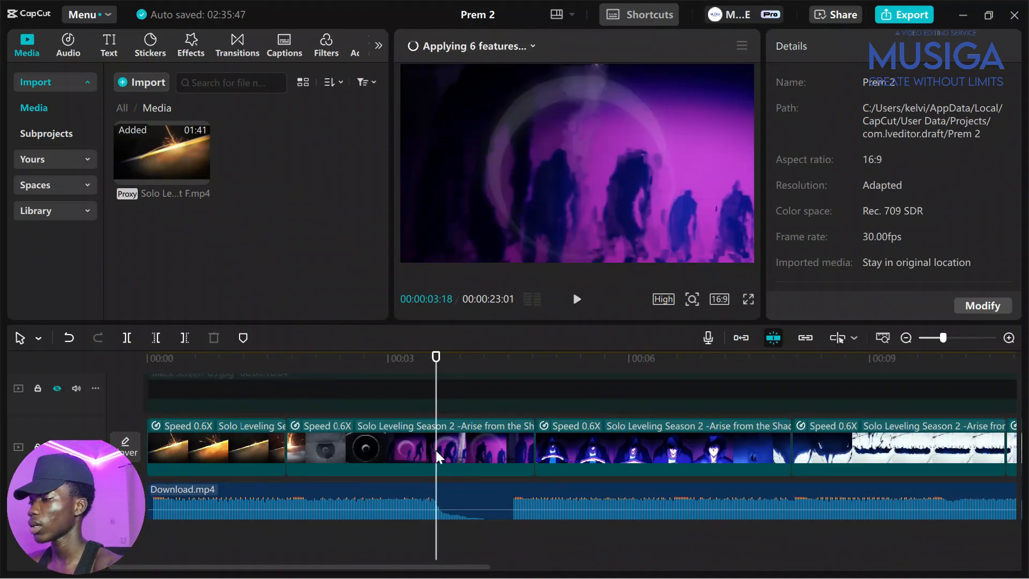
left_click(576, 299)
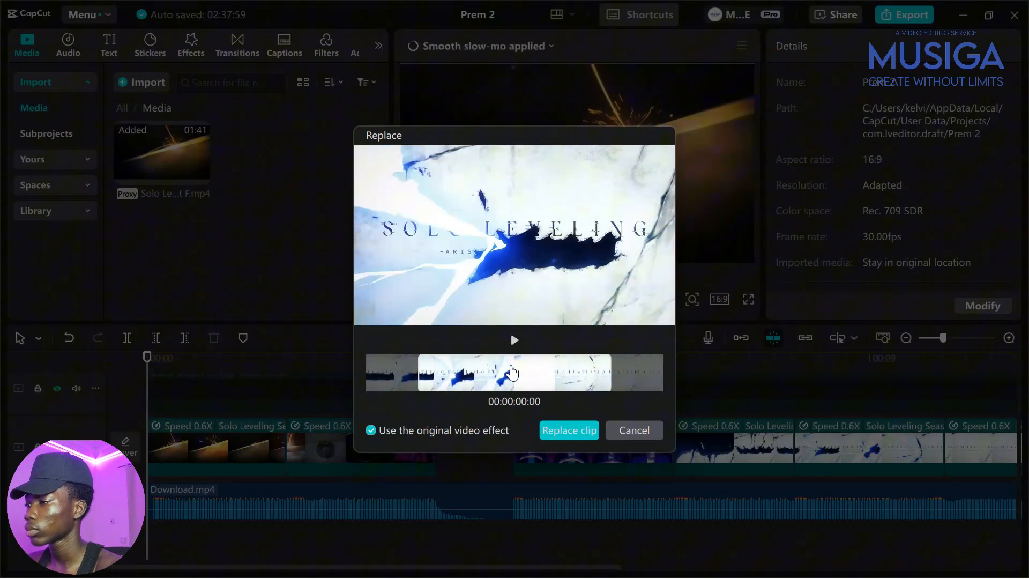
Confirm replacing clips with the white Solo Leveling title shot and the red slash scene
left_click(569, 431)
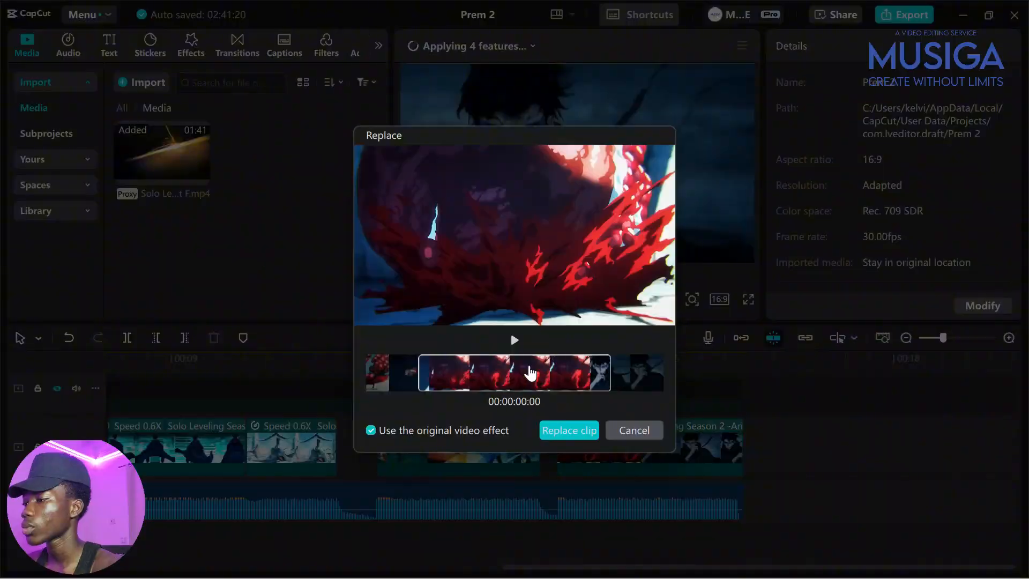
left_click(569, 431)
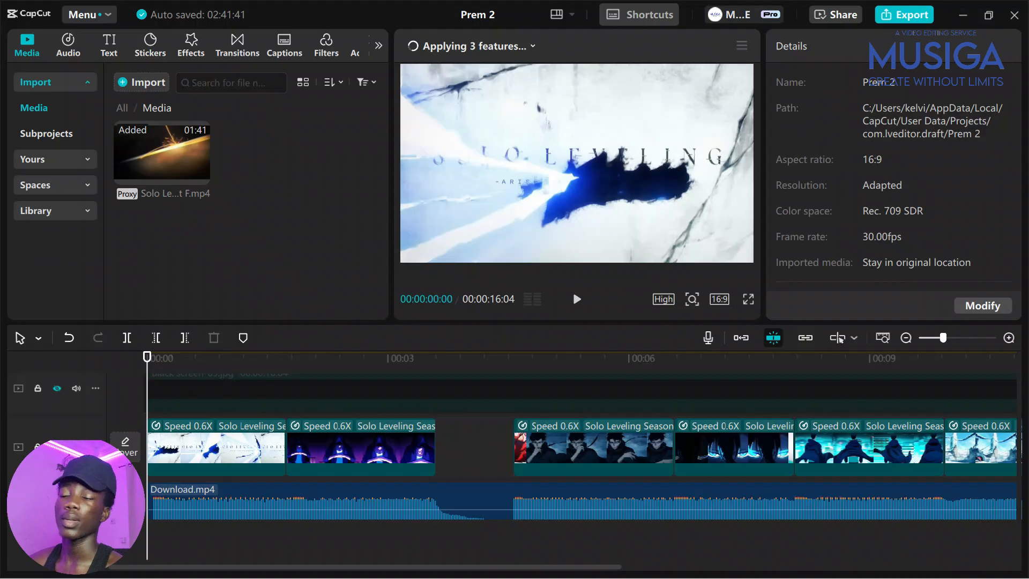
left_click(576, 299)
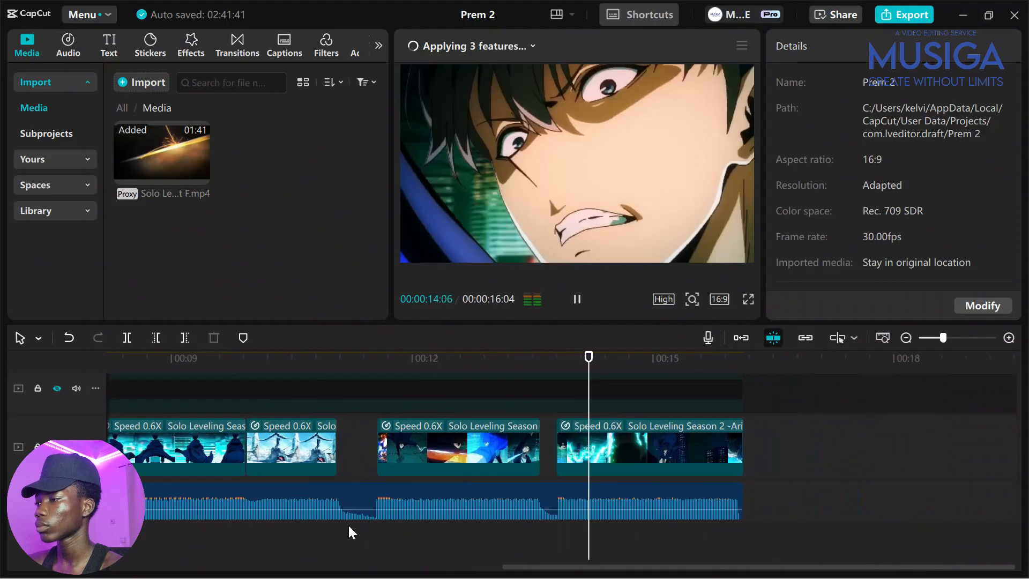
left_click(577, 299)
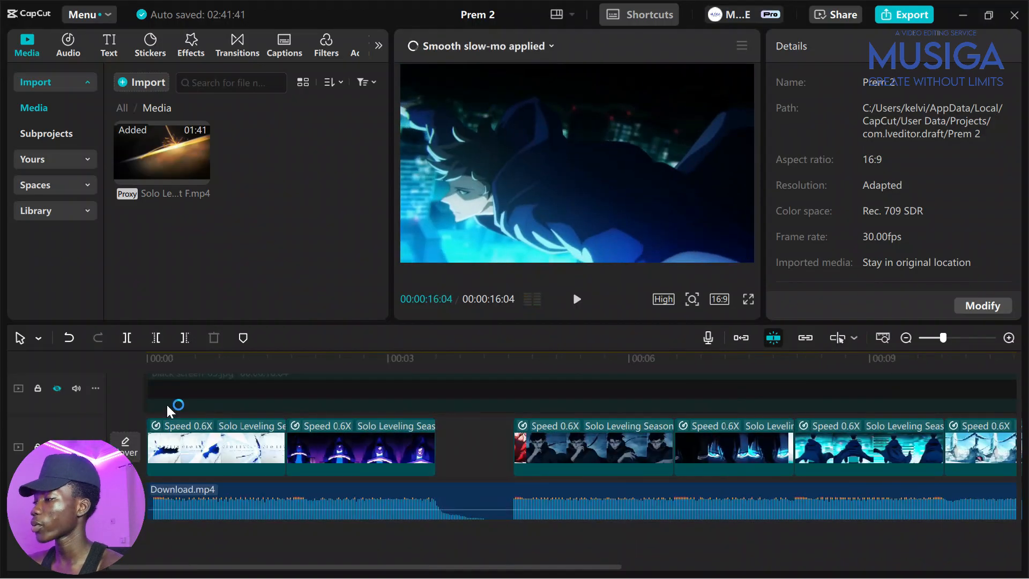
Stretch the top-track black screen layer to the end of the 16-second edit
left_click(57, 379)
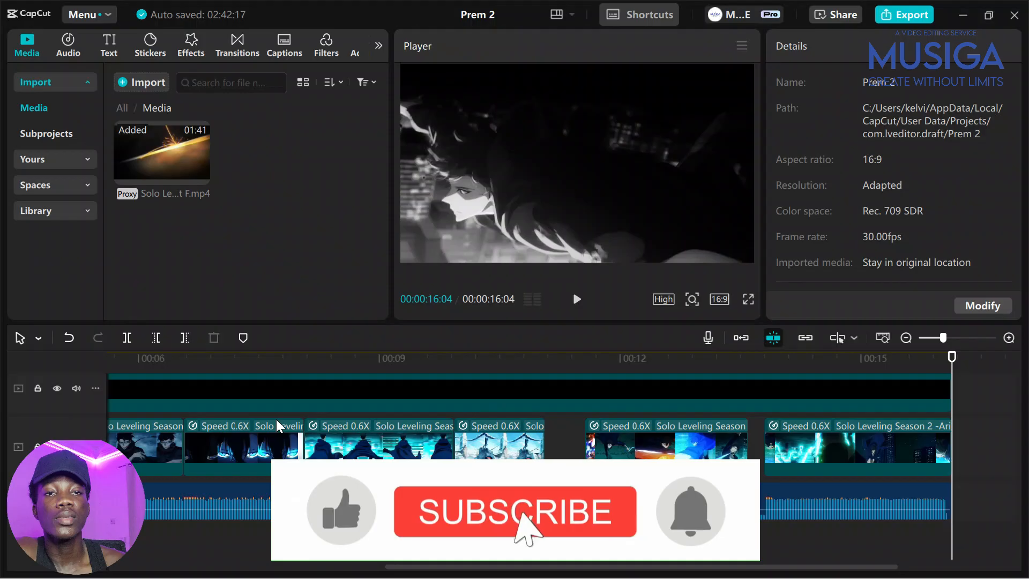
left_click(515, 512)
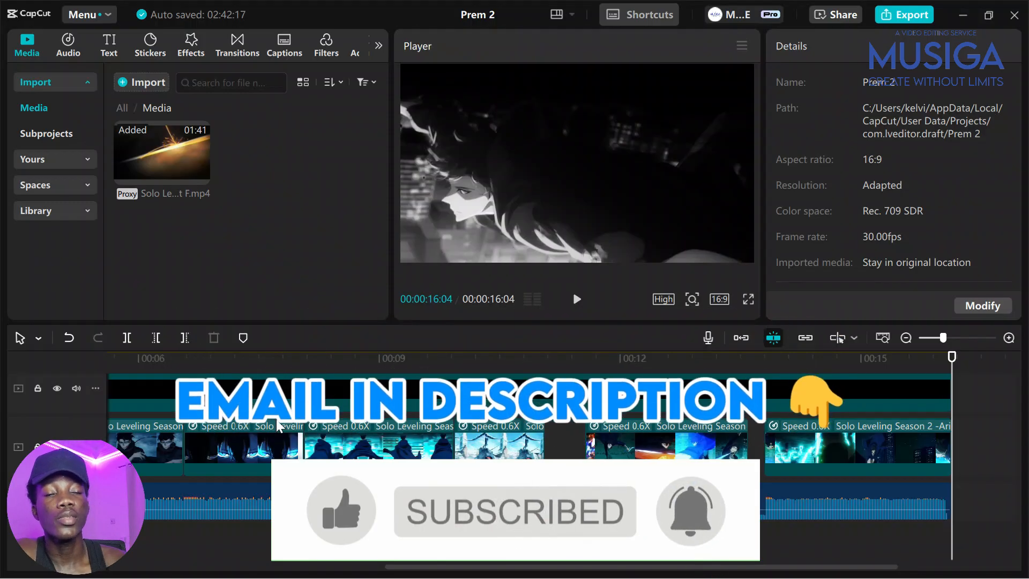